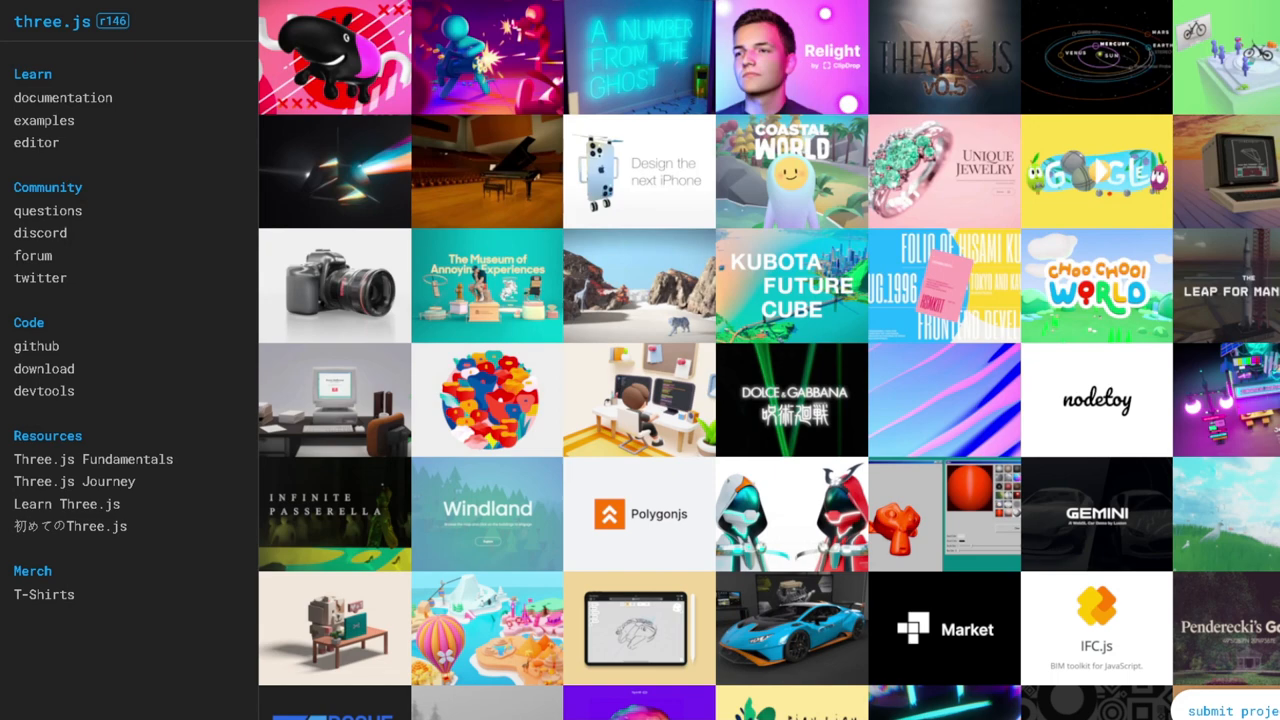
# Step: Bring up the Visual Studio Code homepage in Firefox and open the window switcher
pyautogui.scroll(-3)
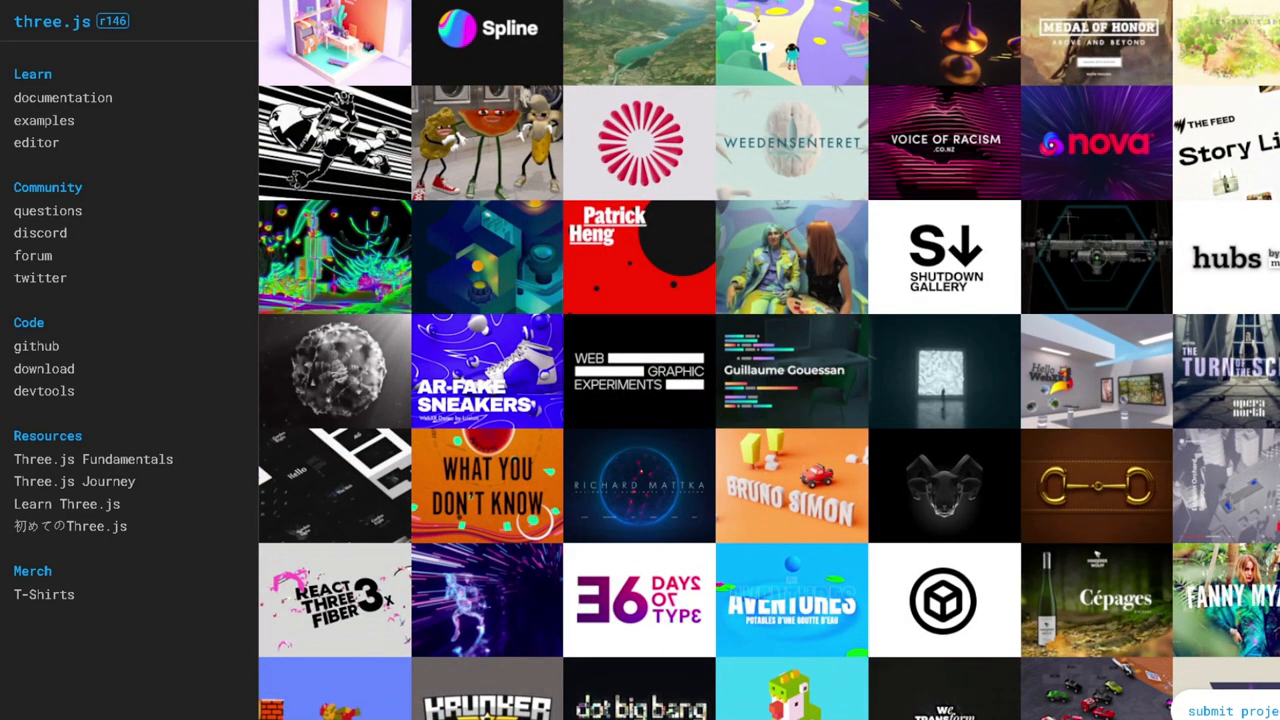
pyautogui.scroll(-3)
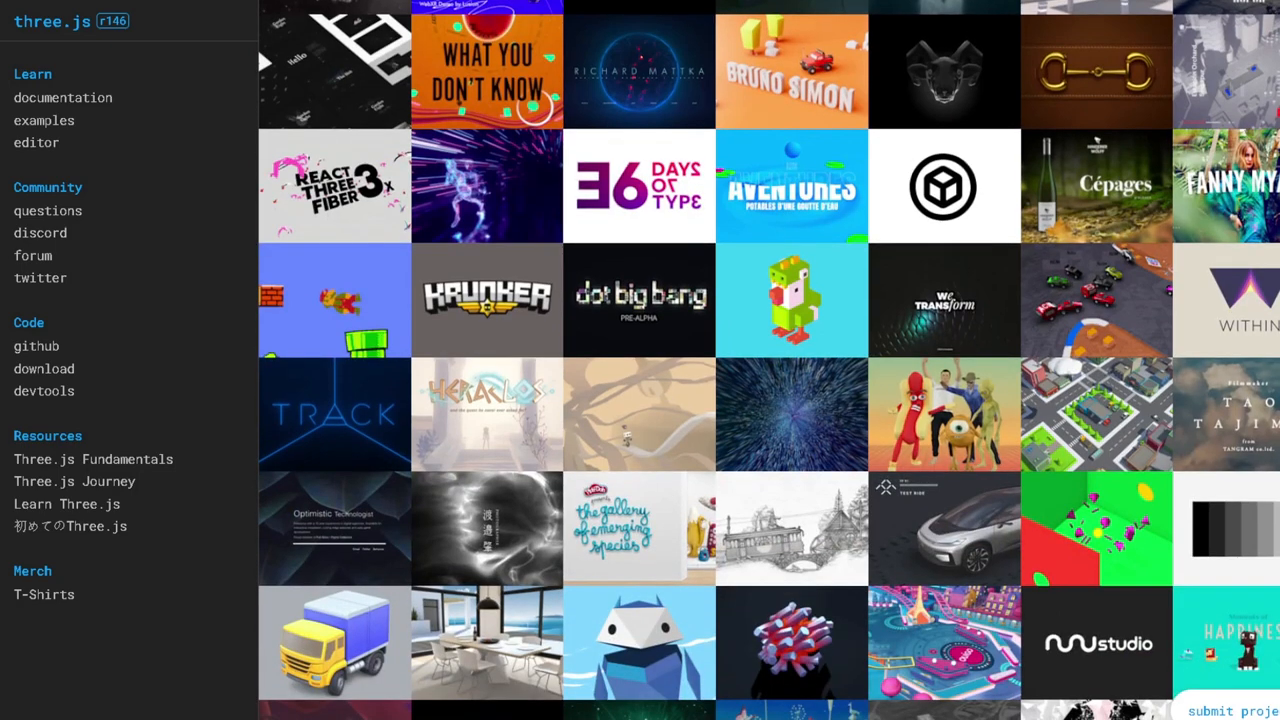
pyautogui.scroll(-3)
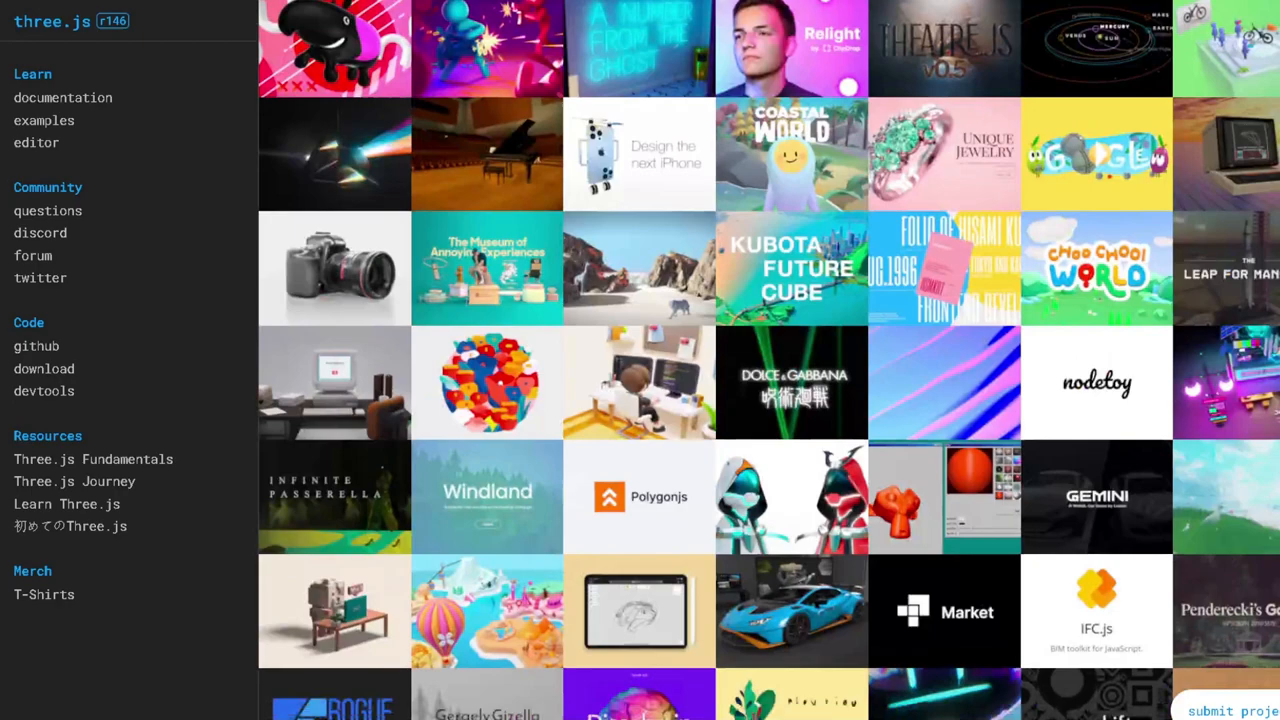
pyautogui.scroll(-3)
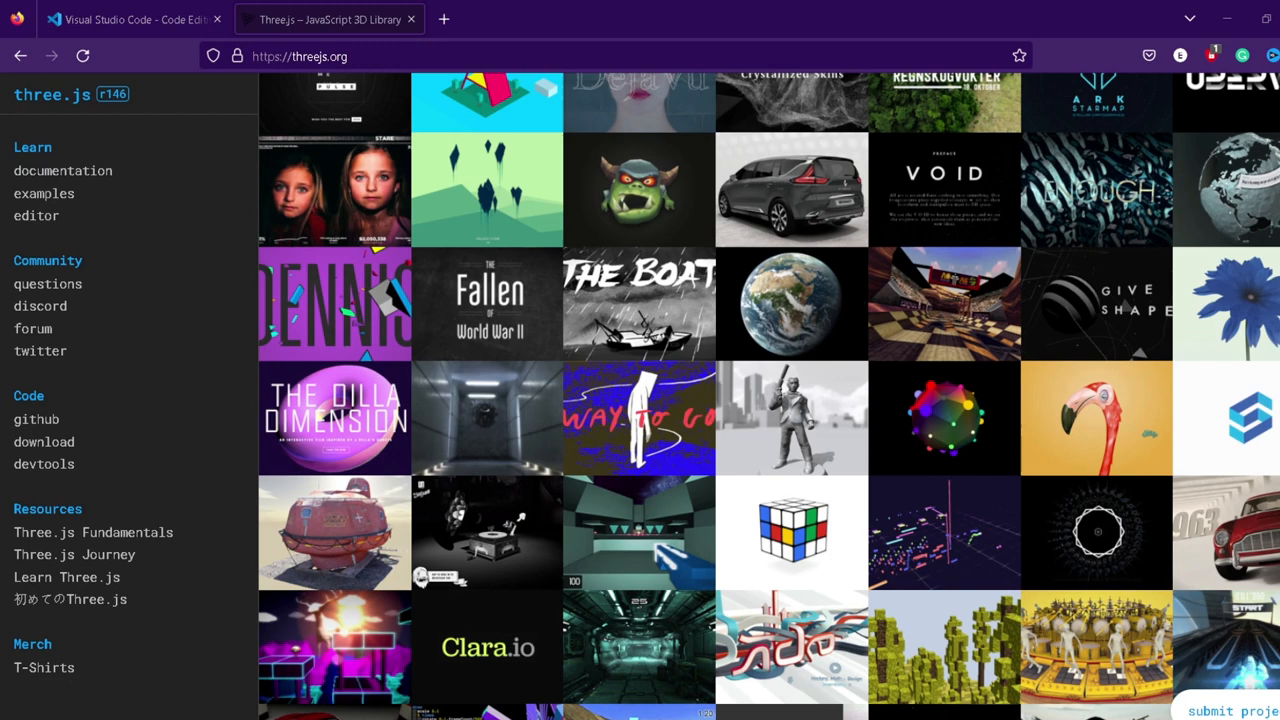
pyautogui.click(128, 20)
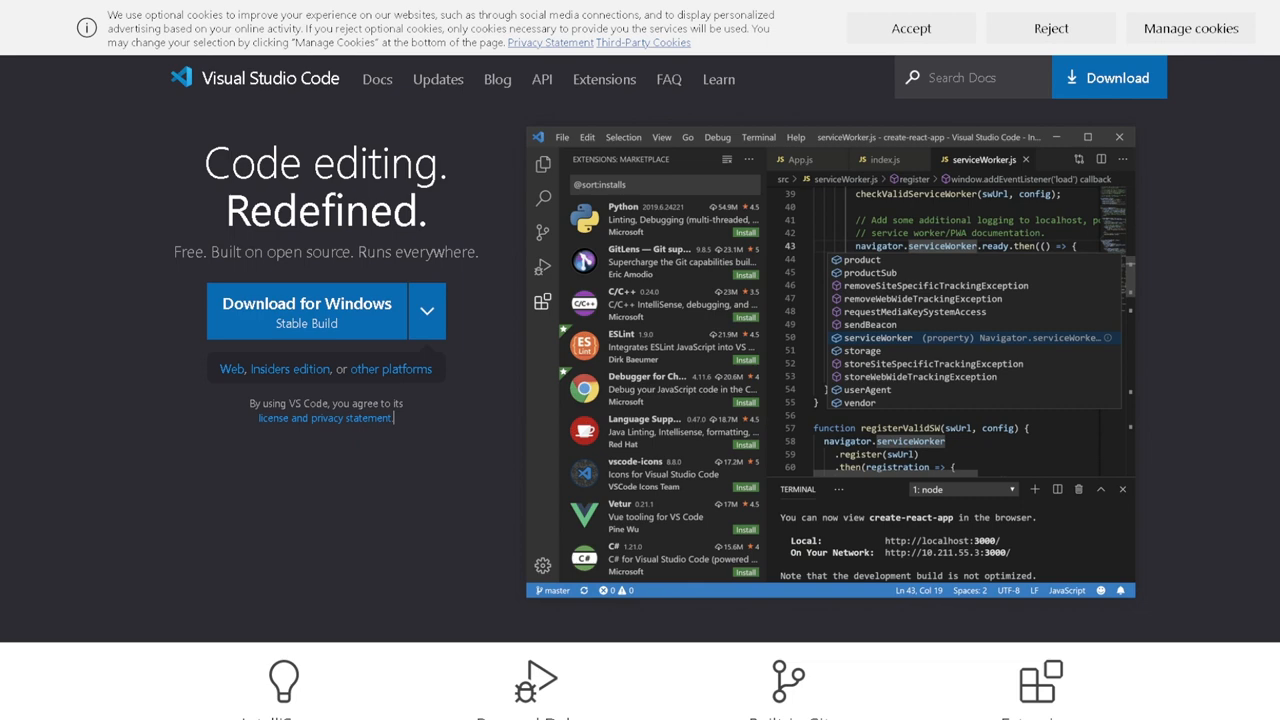
pyautogui.press('alt+tab')
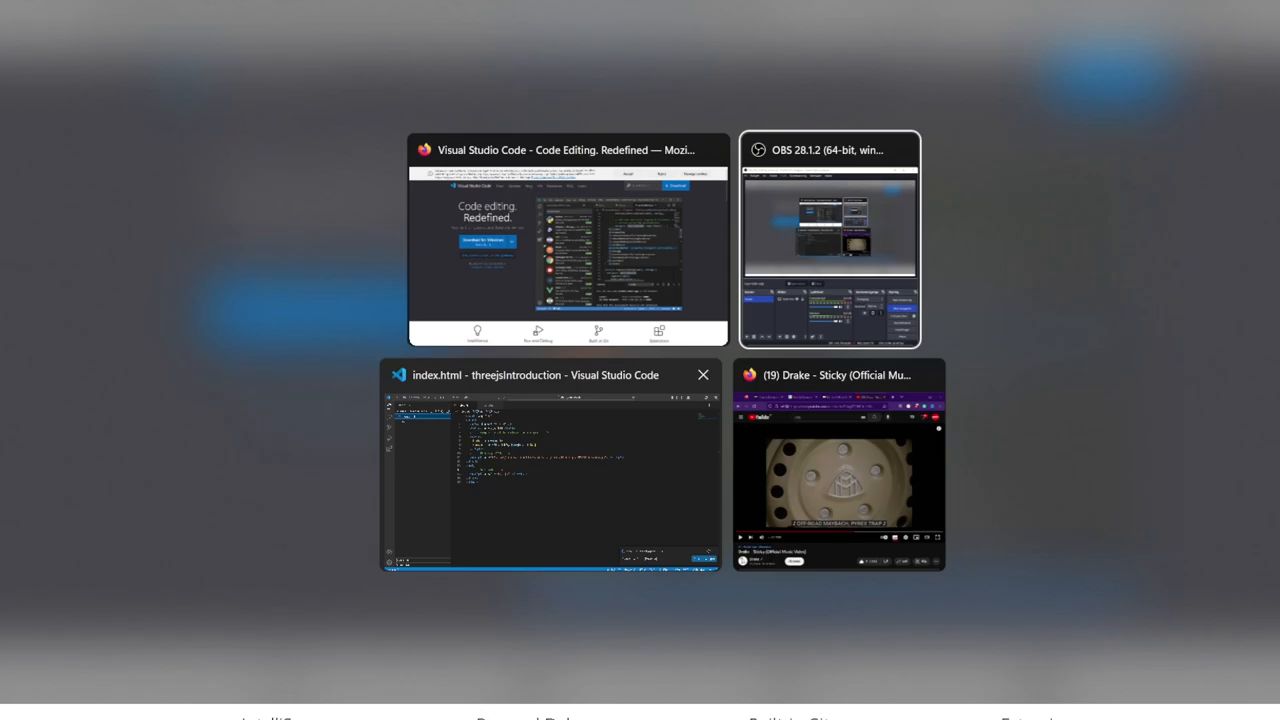
# Step: Search the Extensions marketplace for 'live server' and view the Live Server extension's details
pyautogui.click(552, 464)
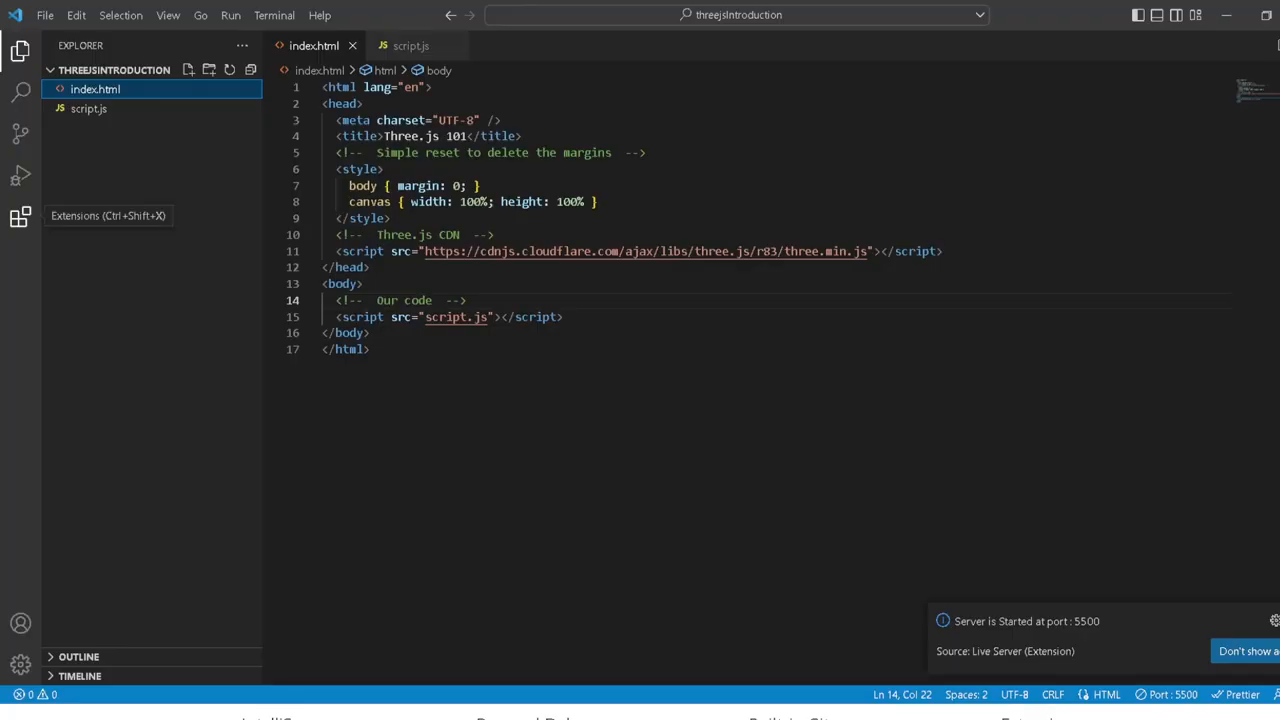
pyautogui.click(20, 216)
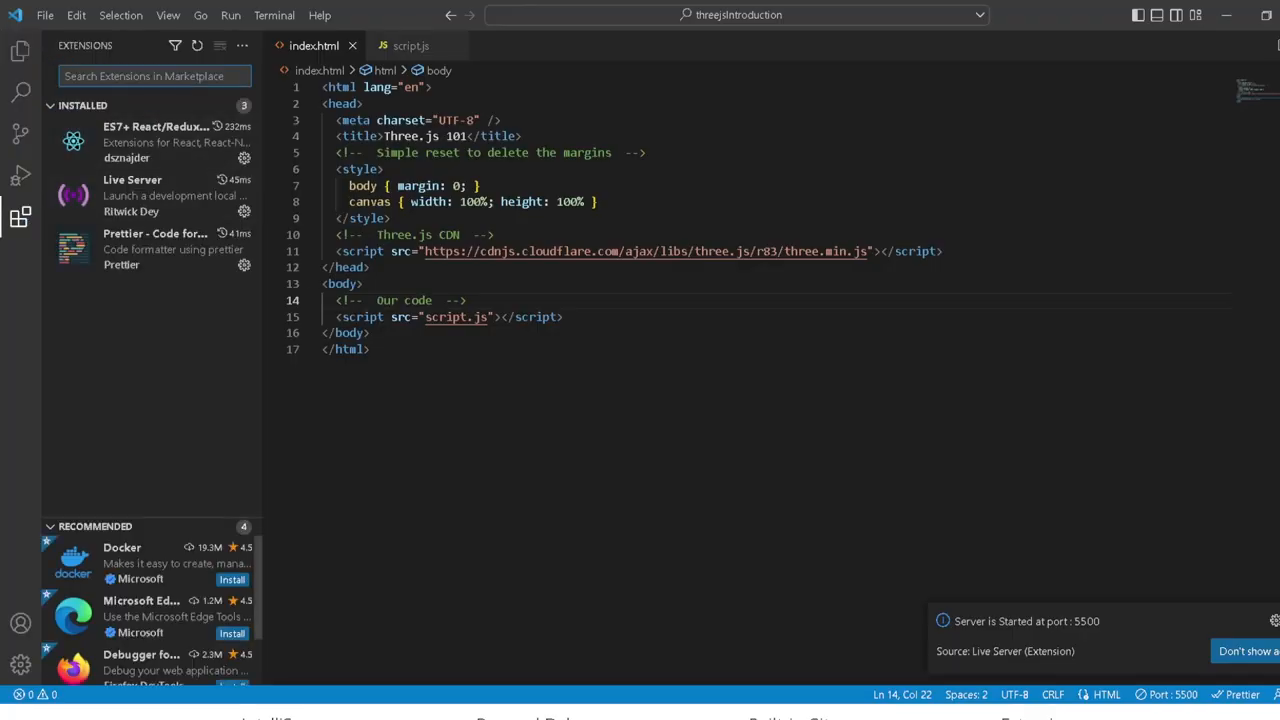
pyautogui.write('live server')
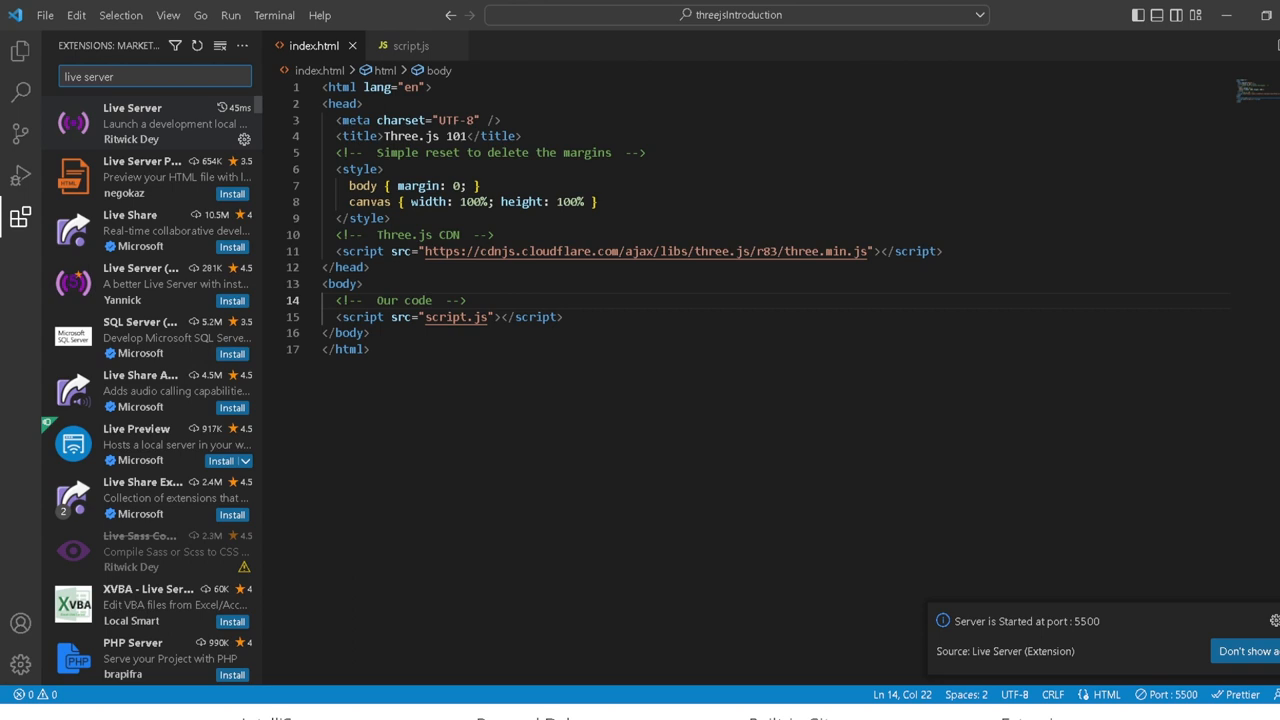
pyautogui.click(132, 122)
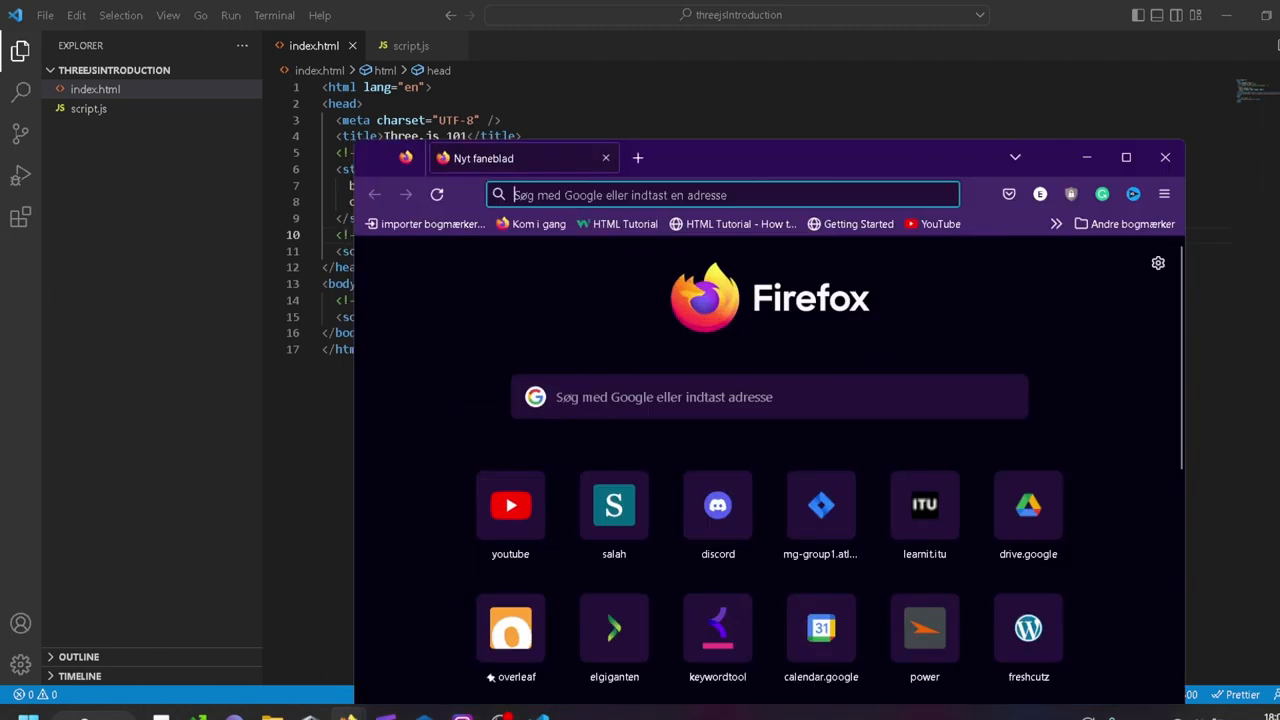
# Step: Serve index.html with Live Server from the threejsintroduction project
pyautogui.click(1164, 156)
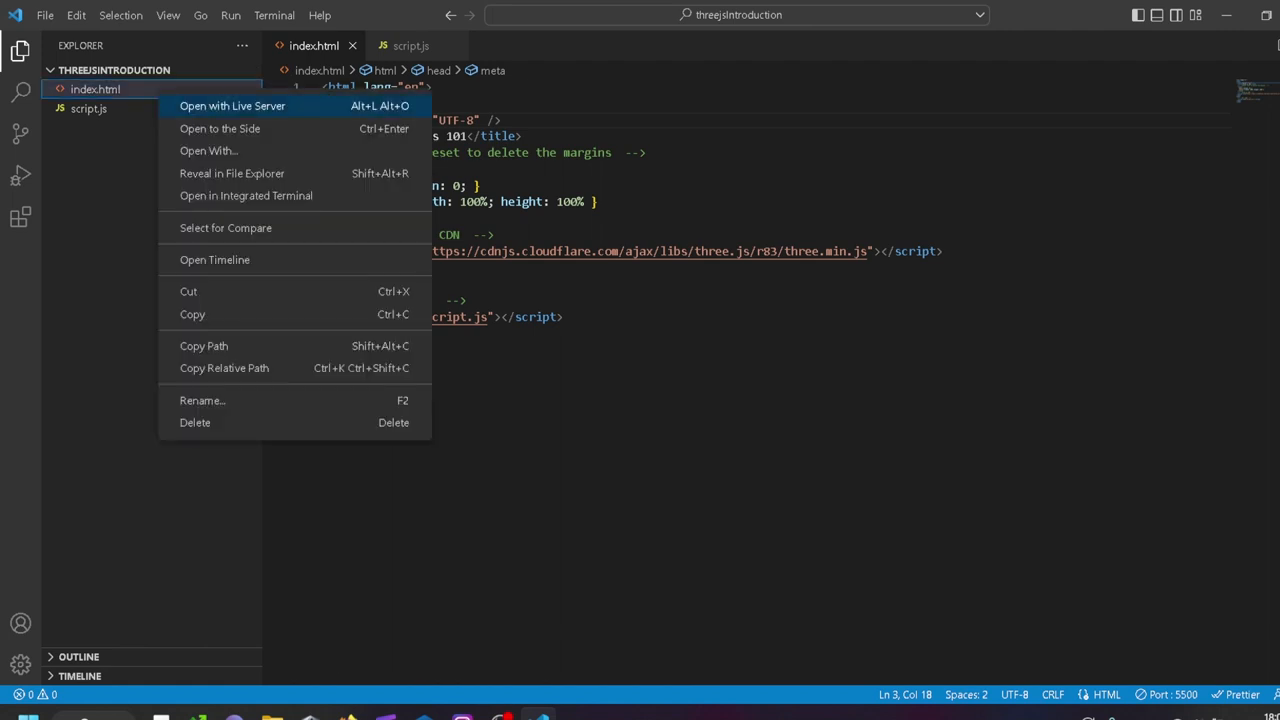
pyautogui.click(232, 104)
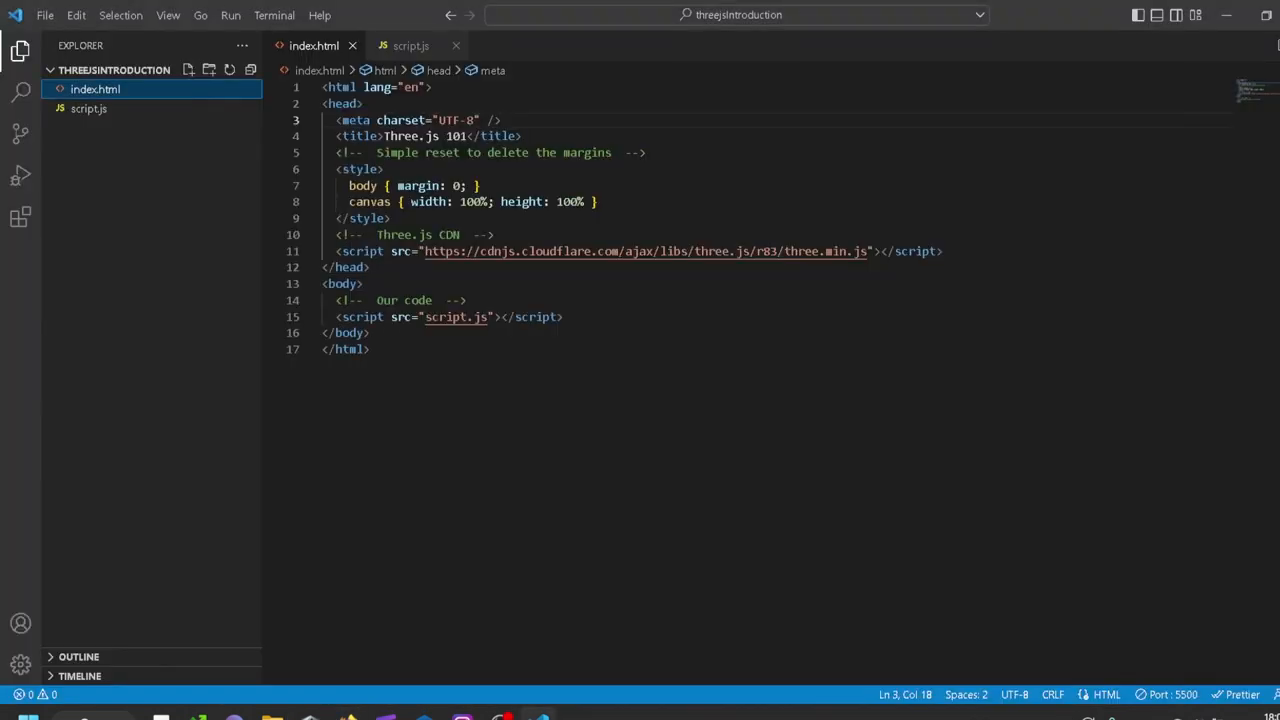
pyautogui.click(410, 44)
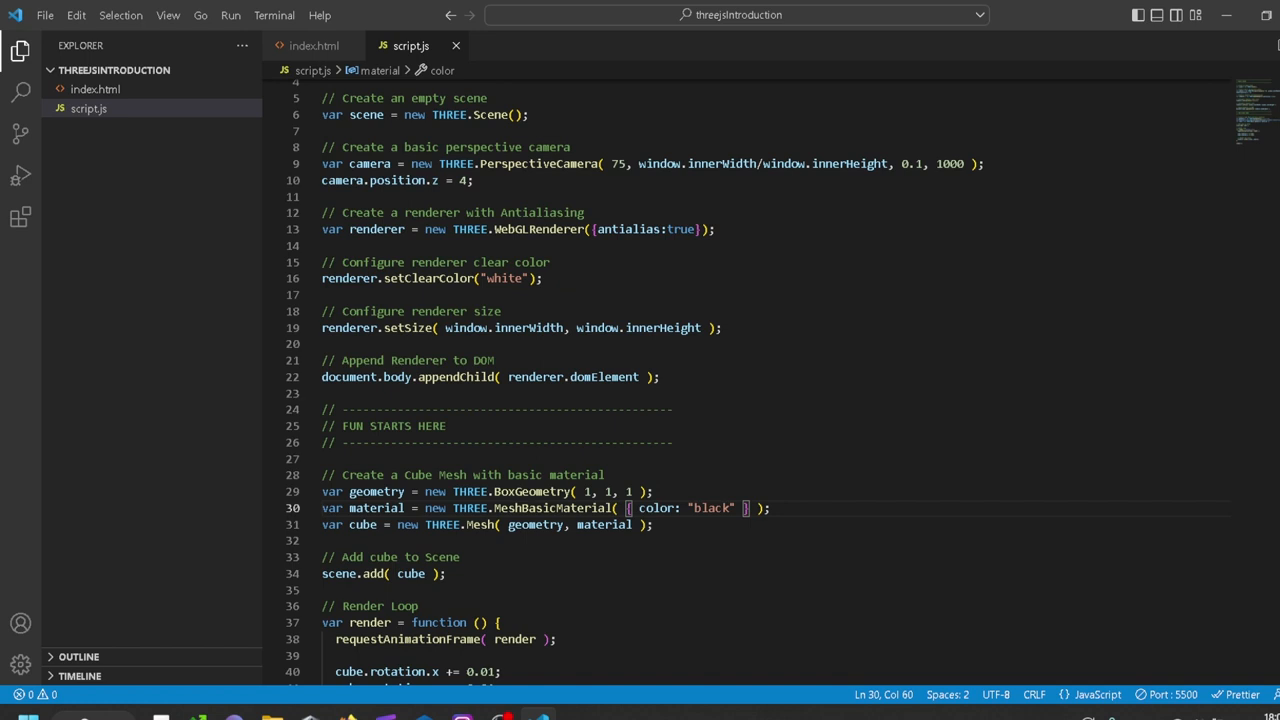
# Step: In script.js, change the cube's MeshBasicMaterial colour from 'black' to 'red'
pyautogui.doubleClick(712, 508)
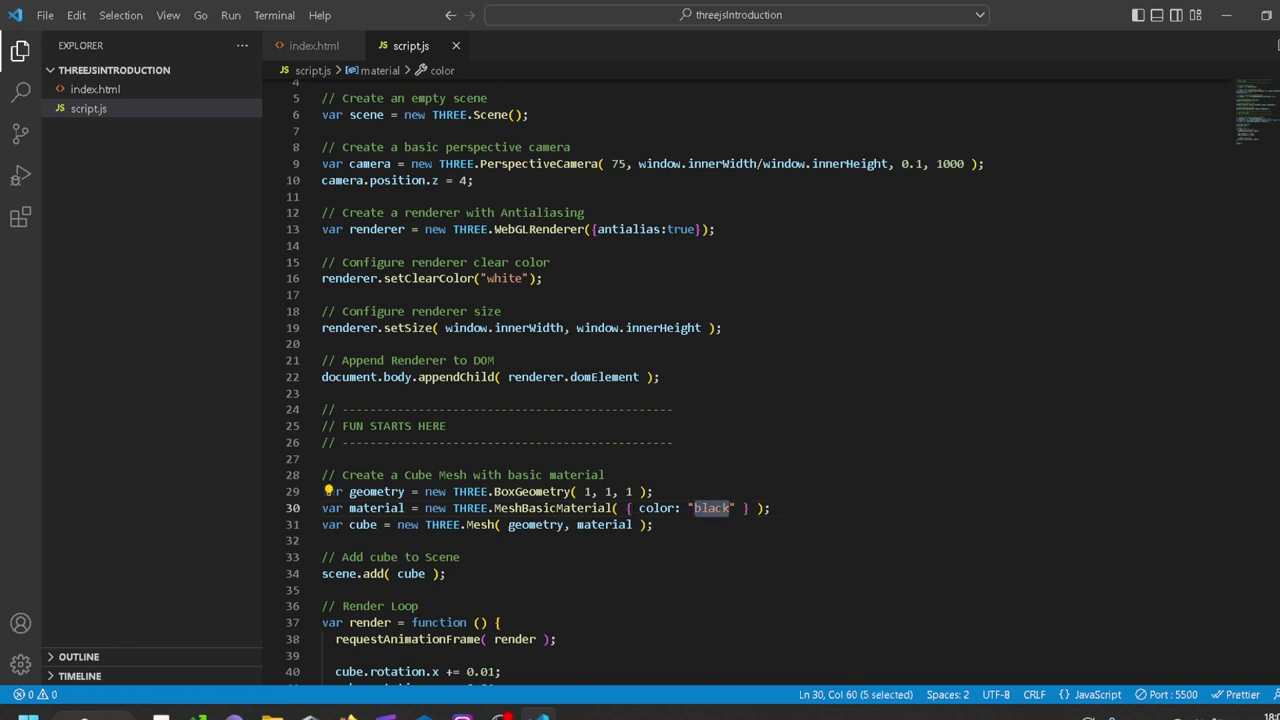
pyautogui.write('red')
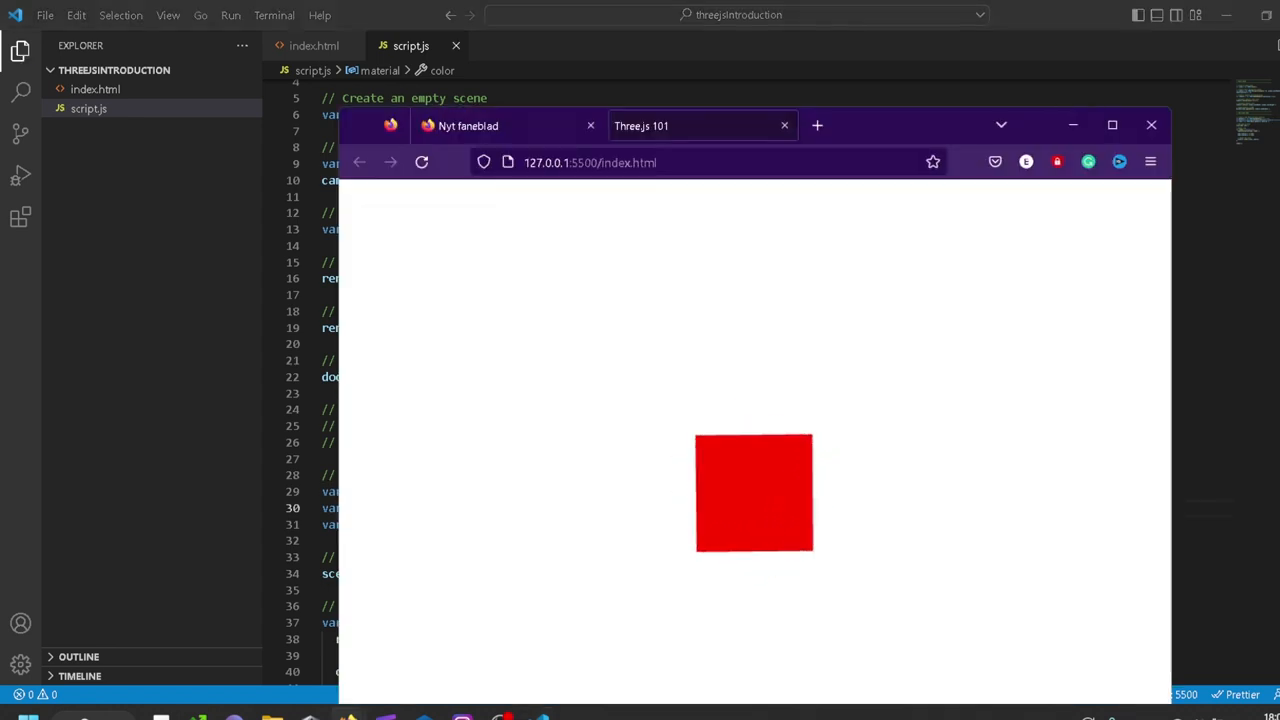
pyautogui.click(1152, 124)
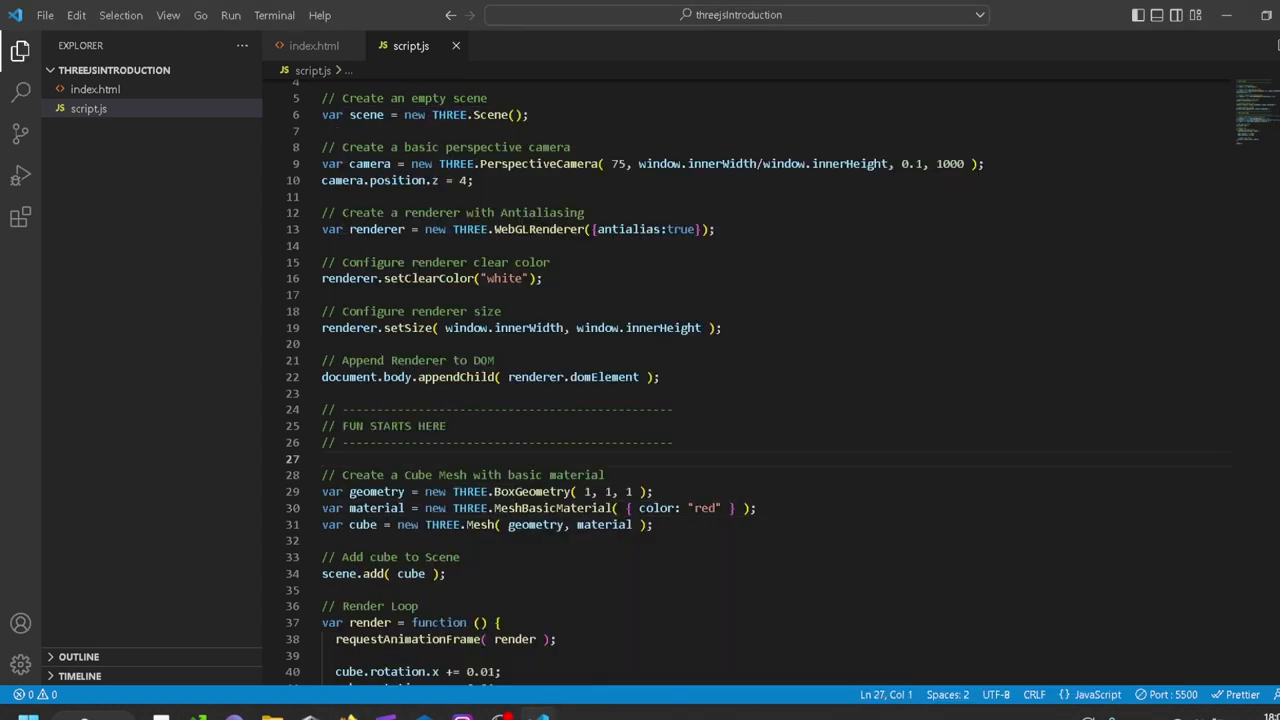